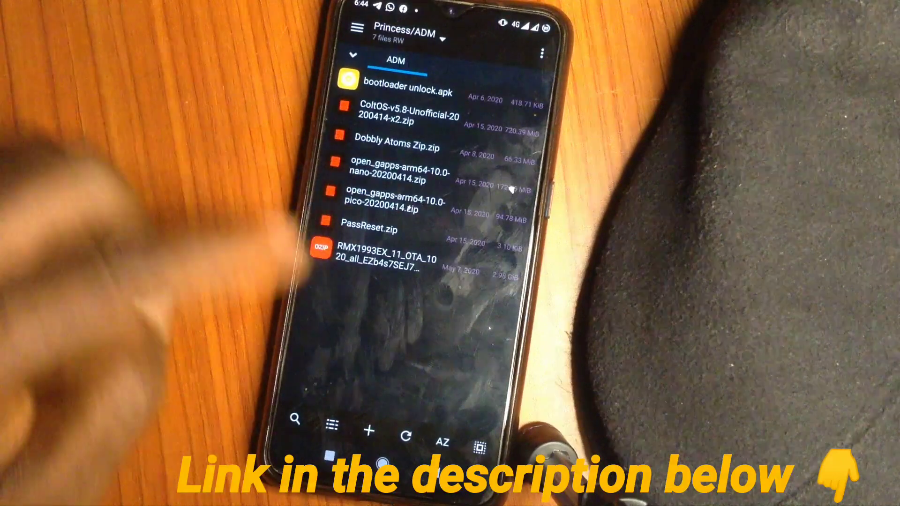
# Step: Open the ADM folder to confirm the RMX1993EX OTA zip, then boot into TWRP recovery
pyautogui.click(378, 258)
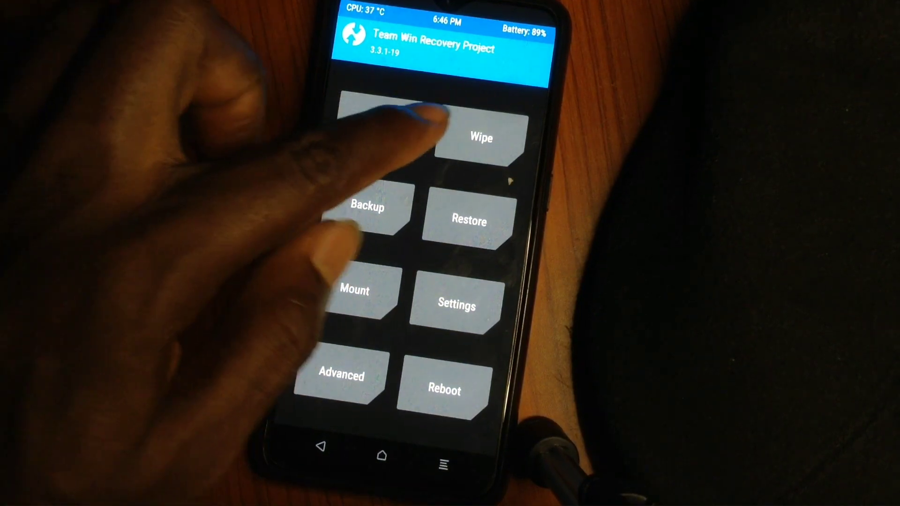
# Step: Run a factory reset wiping data, cache and Dalvik, keeping internal storage, and return to the main menu
pyautogui.click(480, 136)
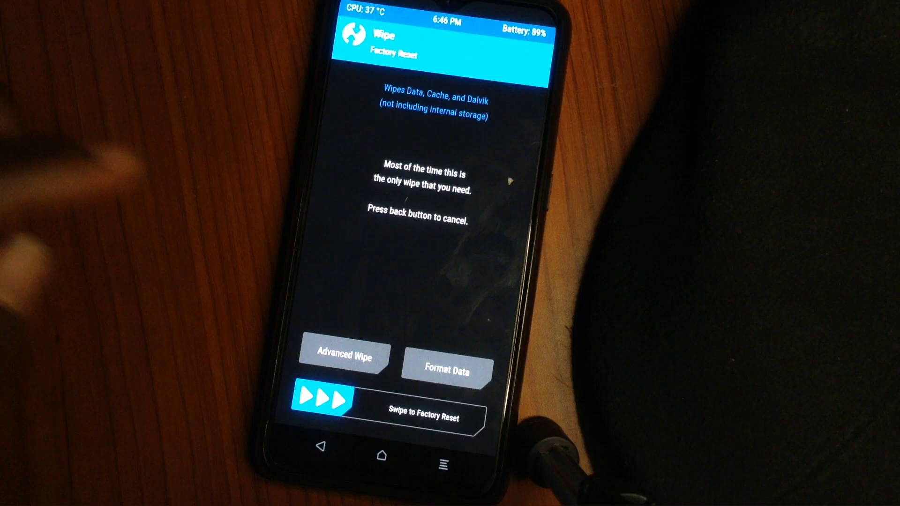
pyautogui.click(343, 354)
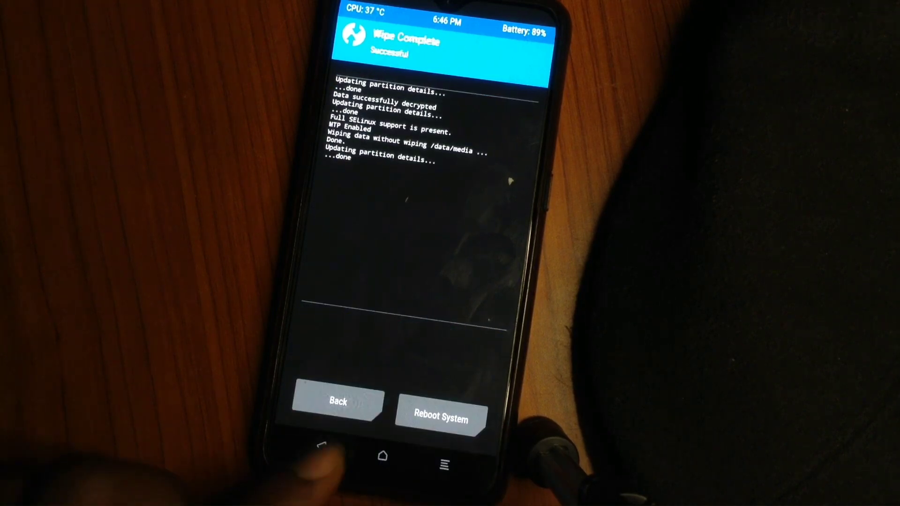
pyautogui.click(337, 402)
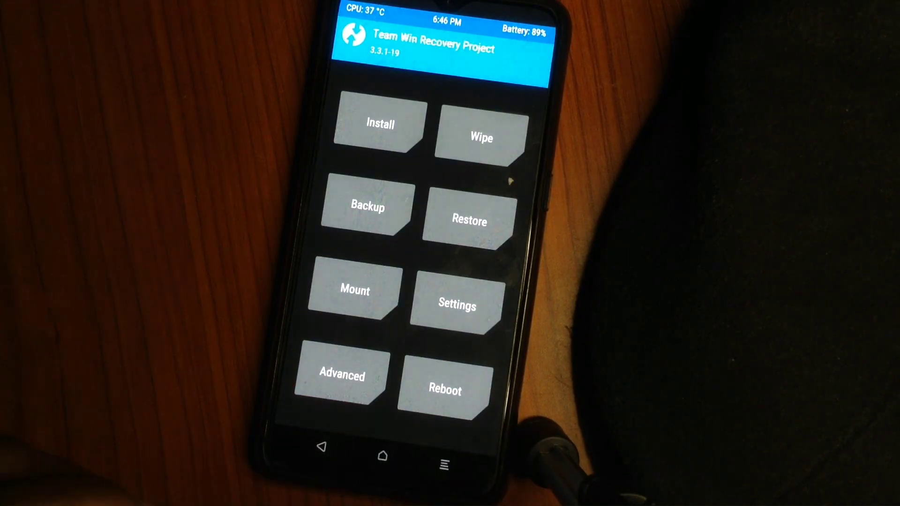
# Step: Flash the RMX1993EX OTA zip from the microSD card's ADM folder via Install
pyautogui.click(378, 126)
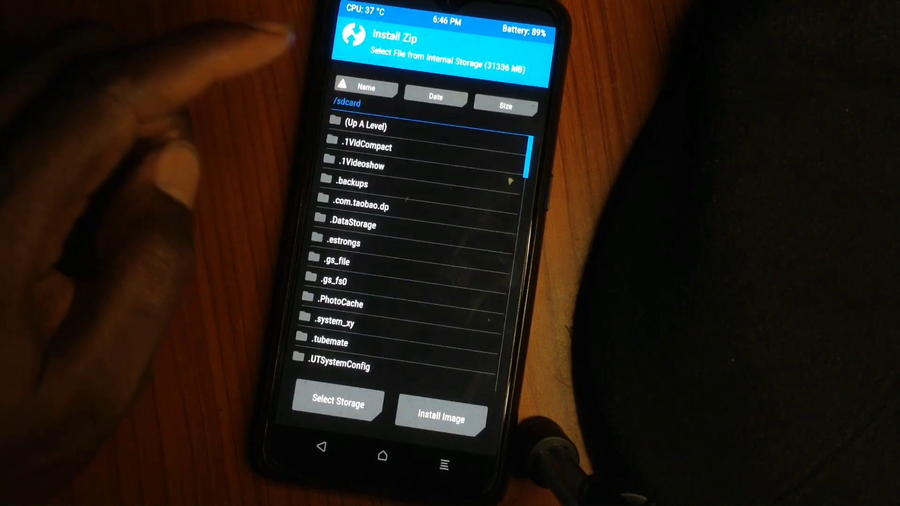
pyautogui.click(337, 400)
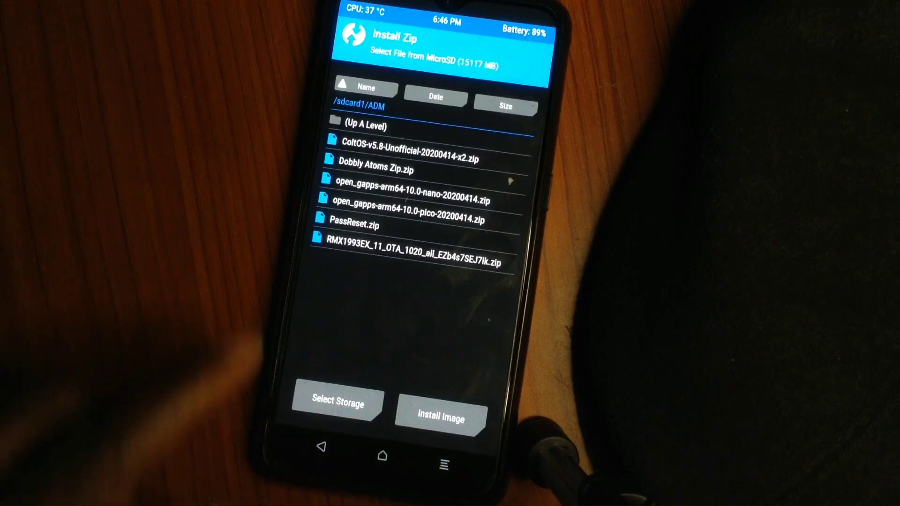
pyautogui.click(414, 254)
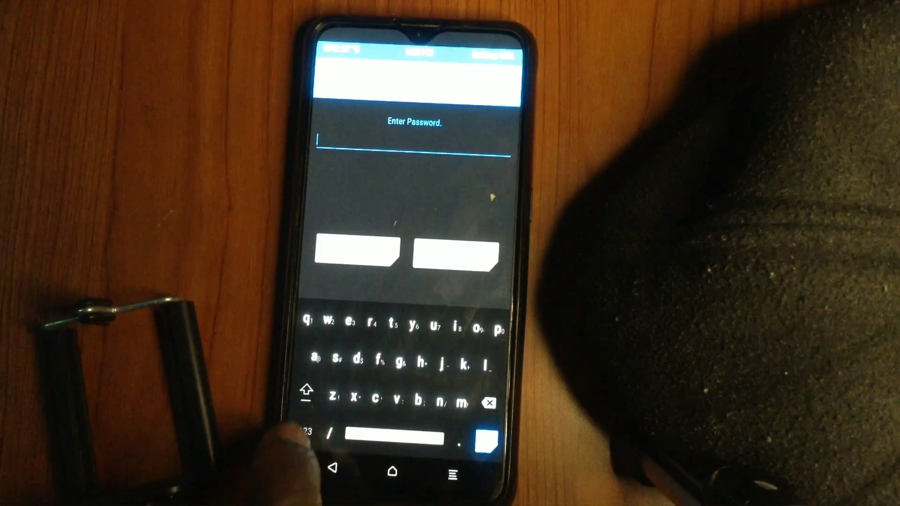
# Step: Cancel the decryption password prompt and format the data partition with Format Data, confirming with 'yes'
pyautogui.click(308, 431)
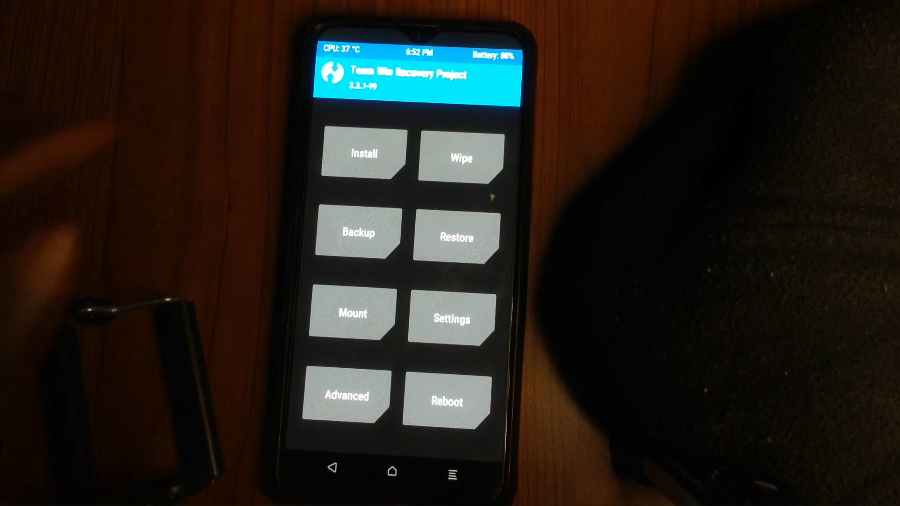
pyautogui.click(456, 157)
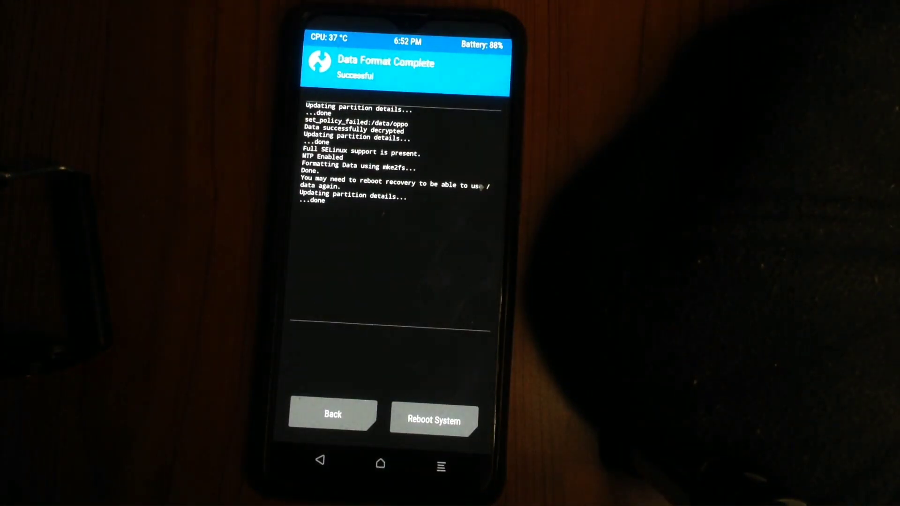
# Step: Reboot into the system from the Data Format Complete screen so the realme boot screen appears
pyautogui.click(433, 417)
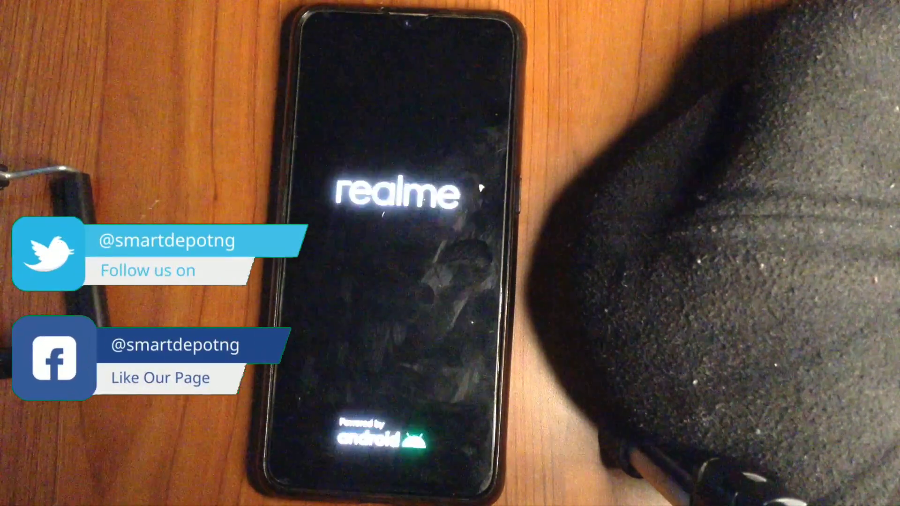